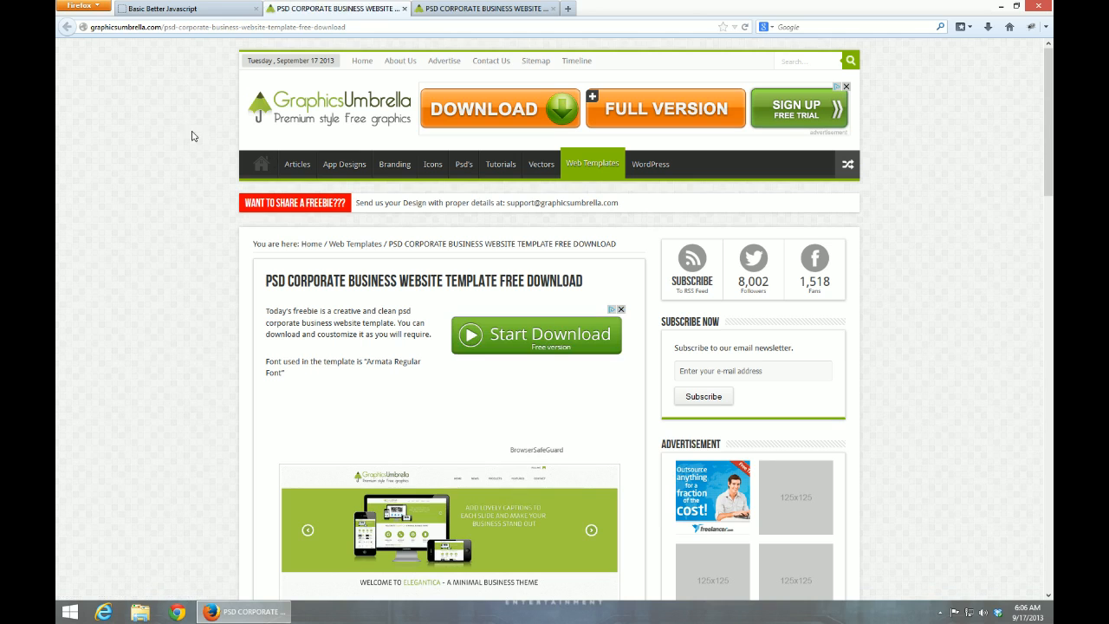
# Scroll down to the corporate business template preview image
pyautogui.scroll(-3)
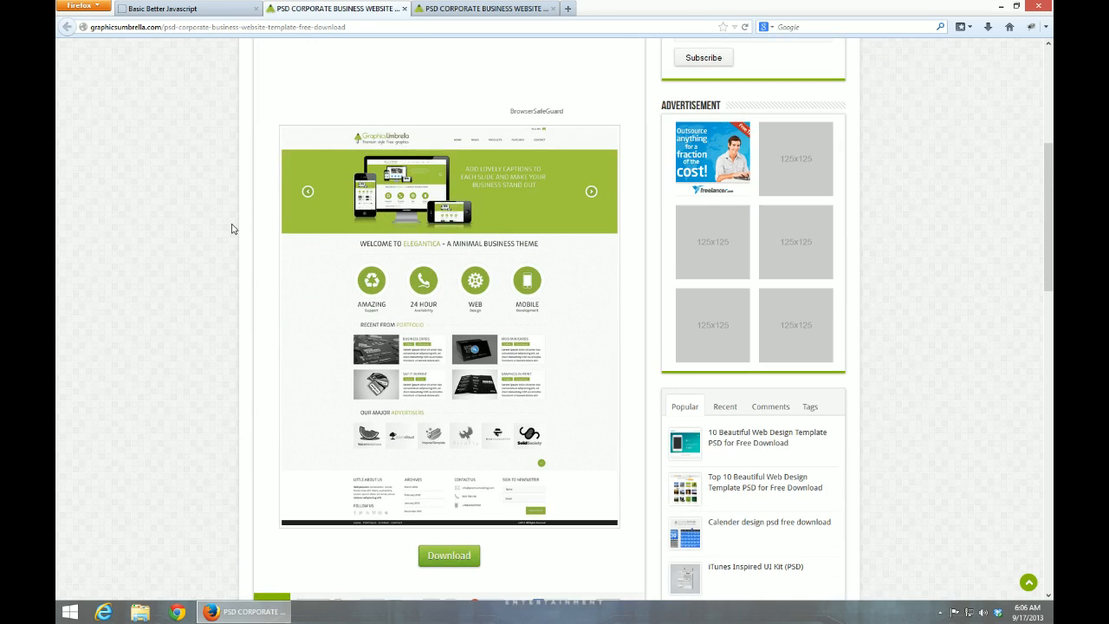
pyautogui.moveTo(371, 244)
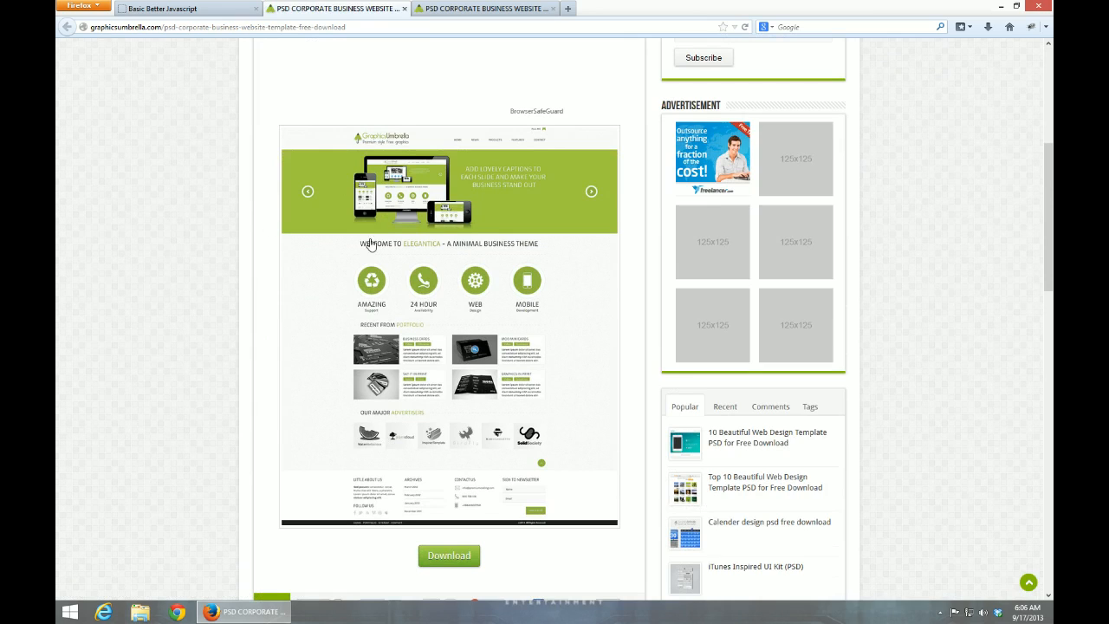
pyautogui.moveTo(179, 20)
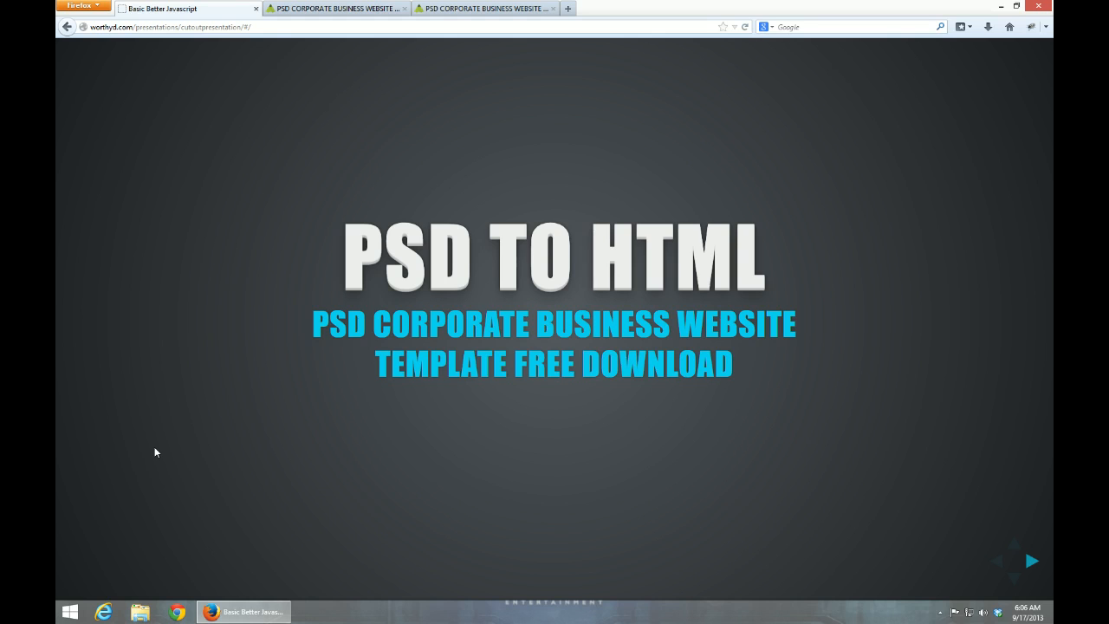
pyautogui.click(1031, 560)
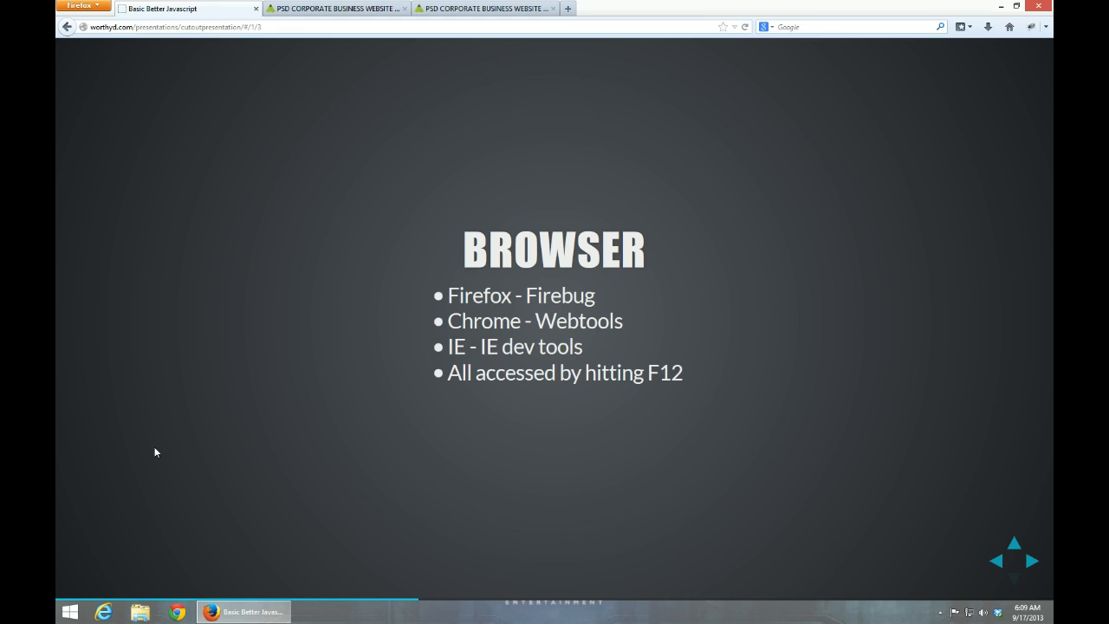
# Advance from the browser tools slide to PART 1 CONTENT
pyautogui.click(1033, 560)
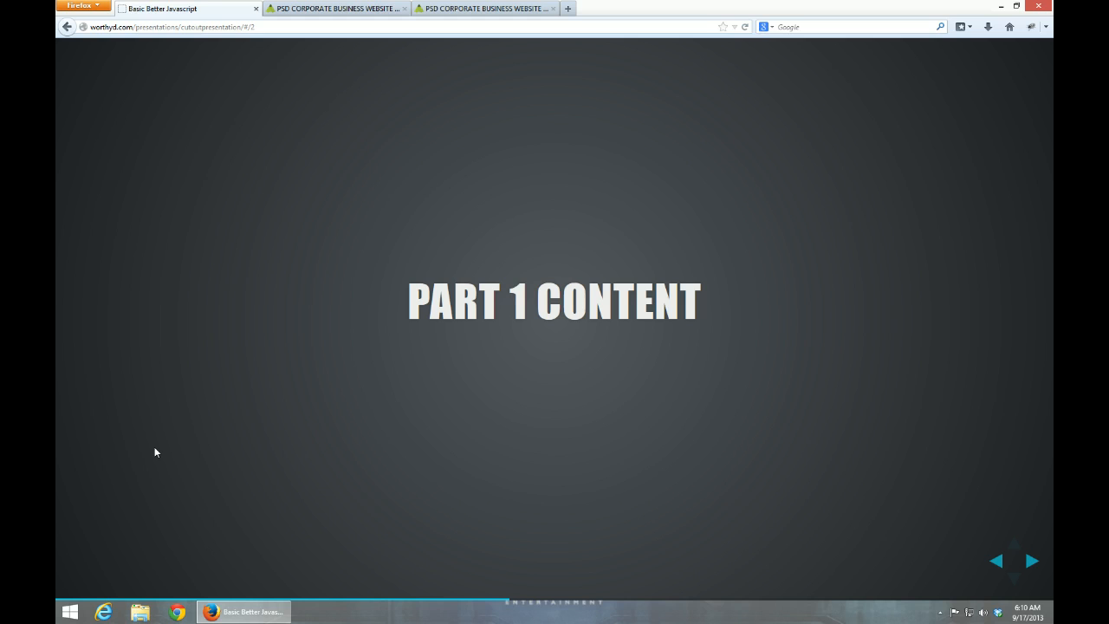
# Advance through Part 2 Cutting Out Assets to the Part 3 CSS for Wrapper slide
pyautogui.click(1030, 560)
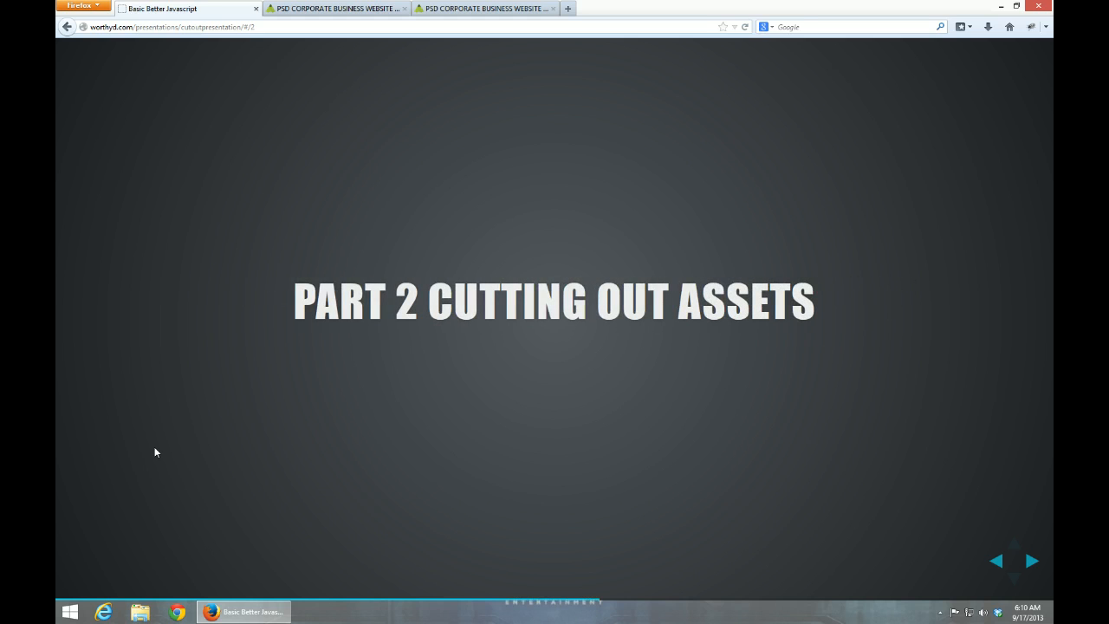
pyautogui.click(1030, 560)
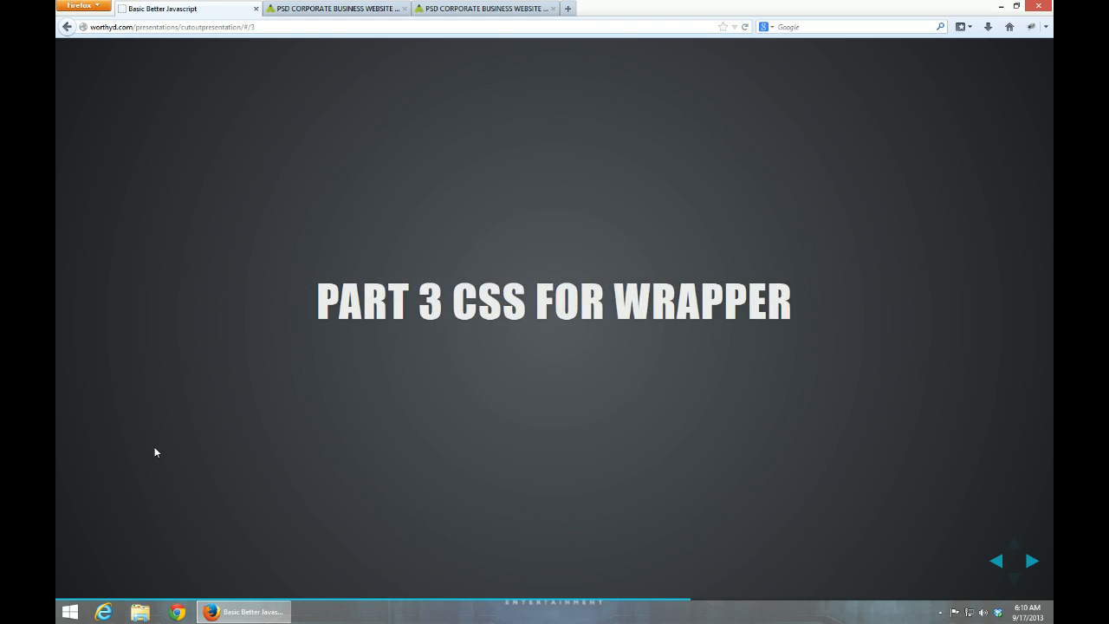
pyautogui.click(1031, 560)
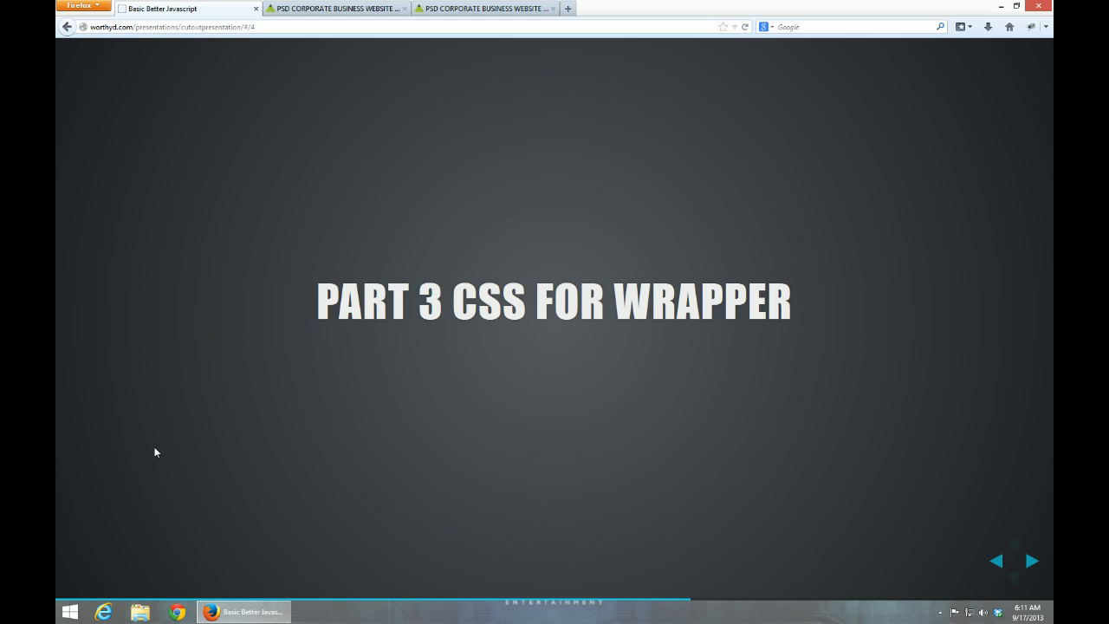
# Advance through Part 4 Main Content to the Part 5 CSS for Rotator slide
pyautogui.click(1030, 560)
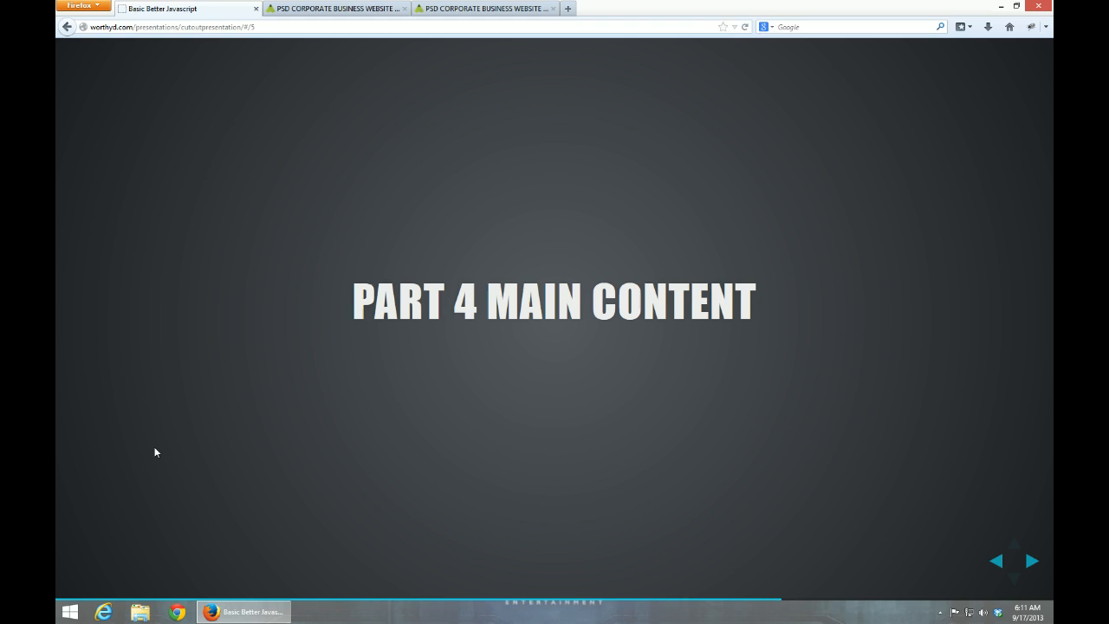
pyautogui.click(1030, 560)
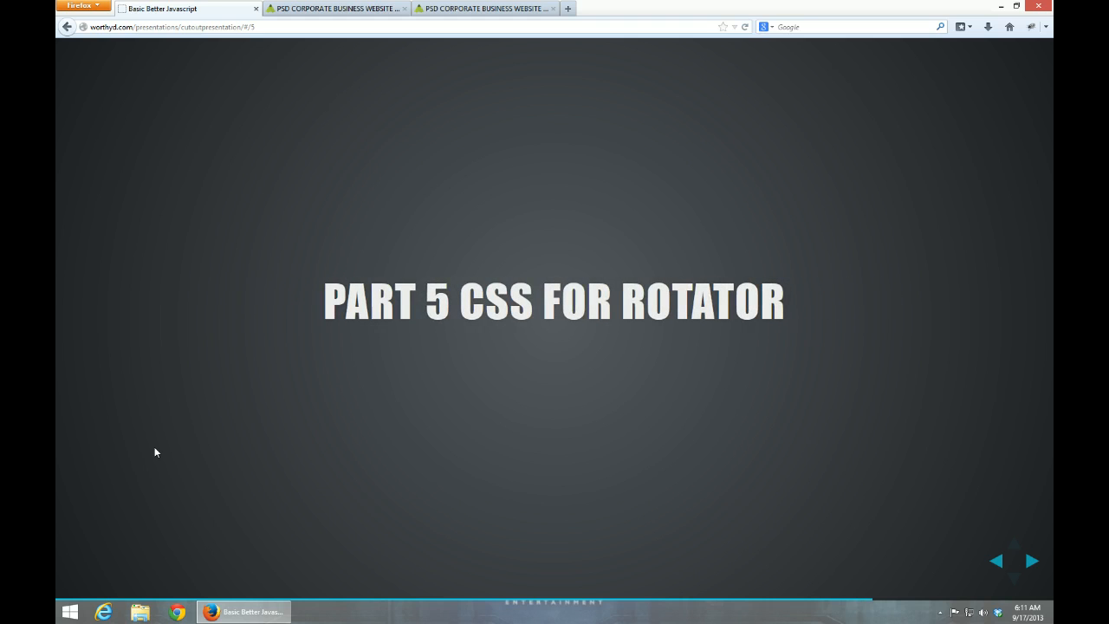
# Advance through Part 6 JavaScript for Rotator to Part 7 Optimization
pyautogui.click(1030, 560)
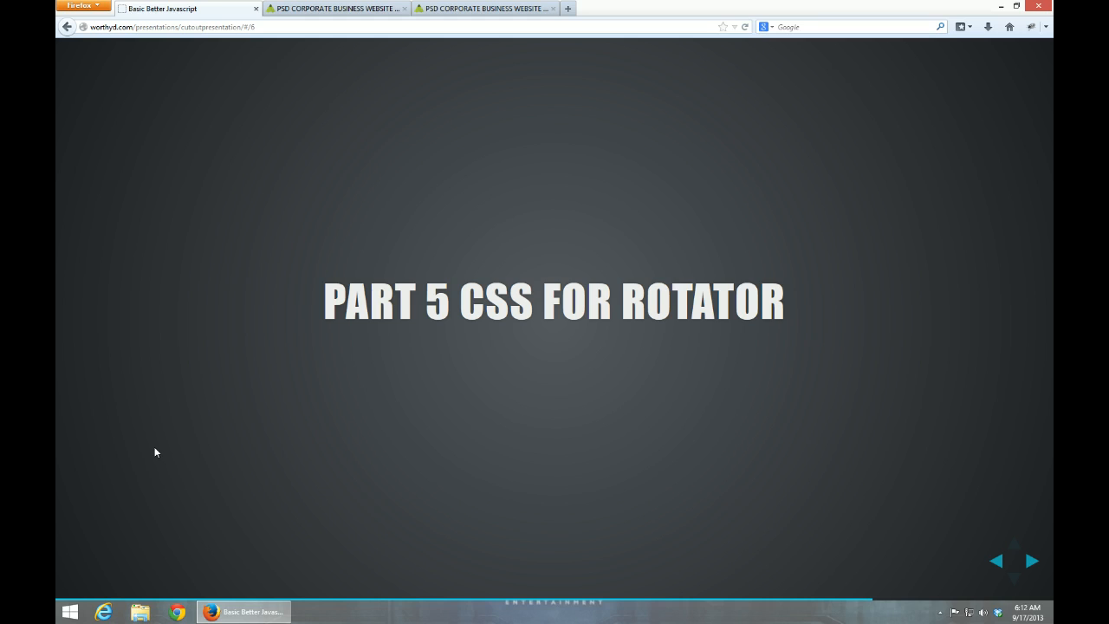
pyautogui.click(1029, 560)
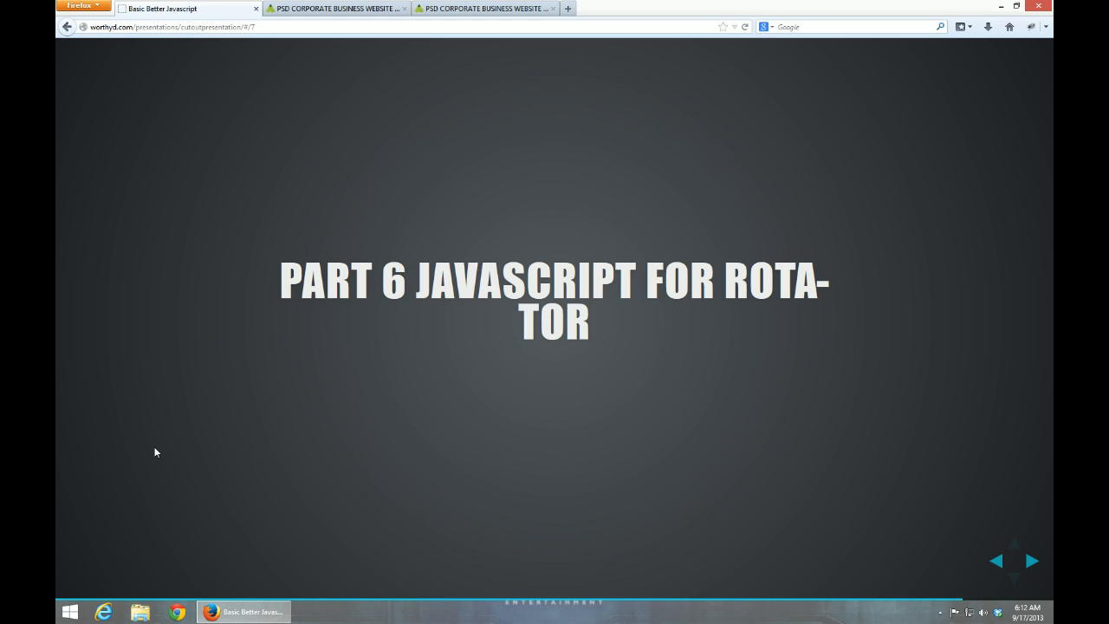
pyautogui.click(1030, 561)
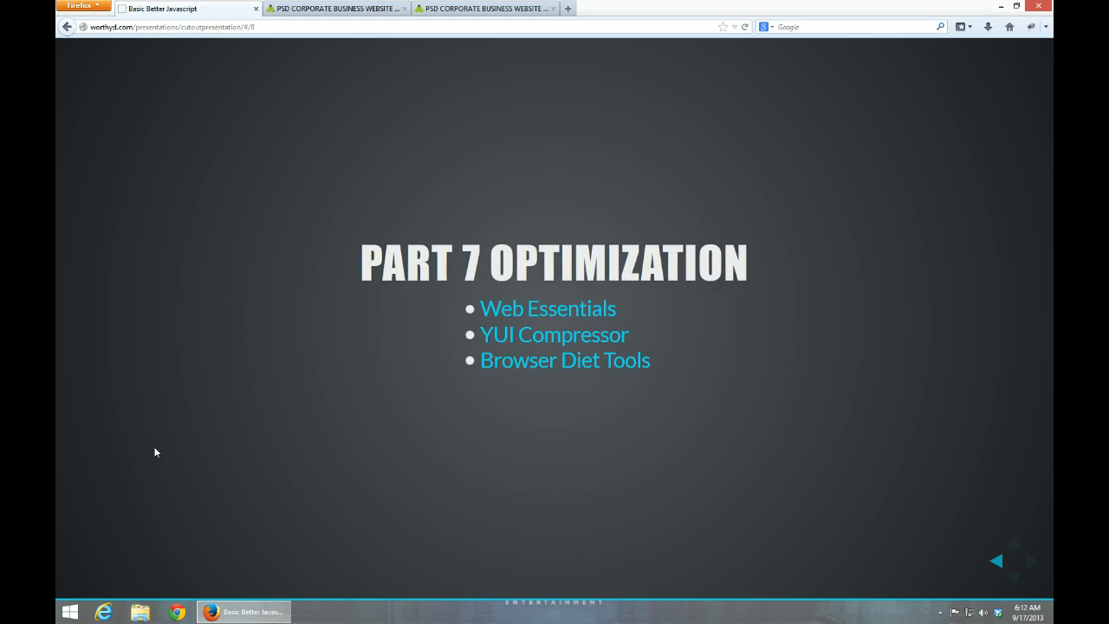